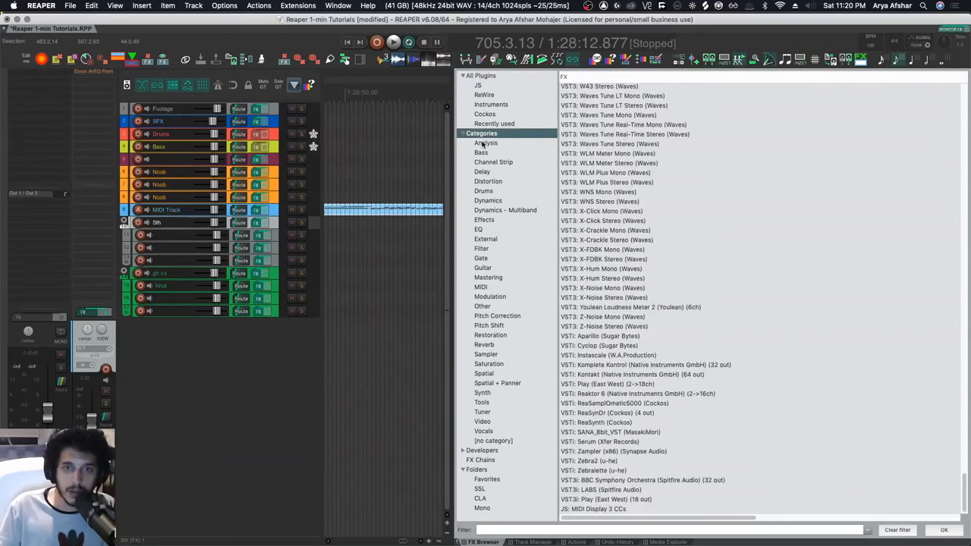
- Browse the EQ and Dynamics categories and delete the old CLA folder
click(478, 229)
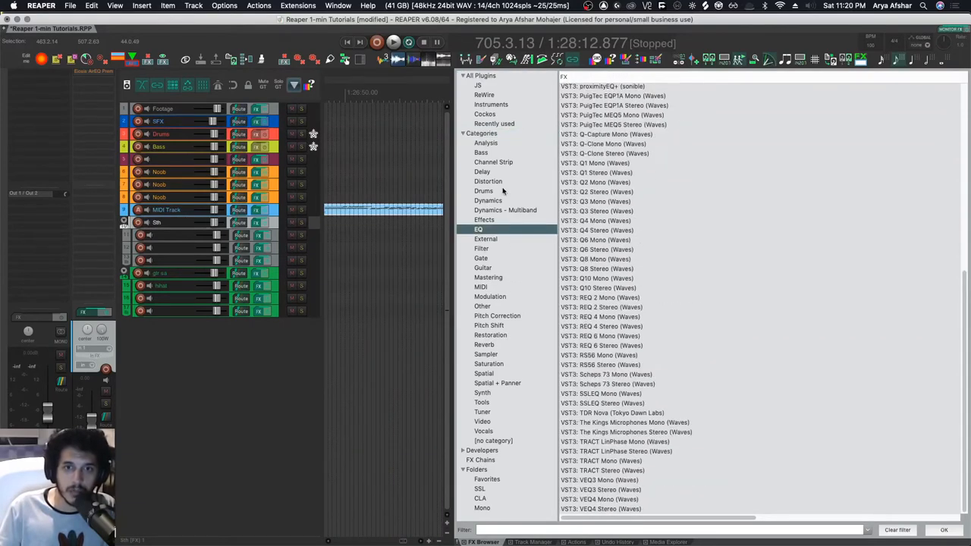
click(488, 200)
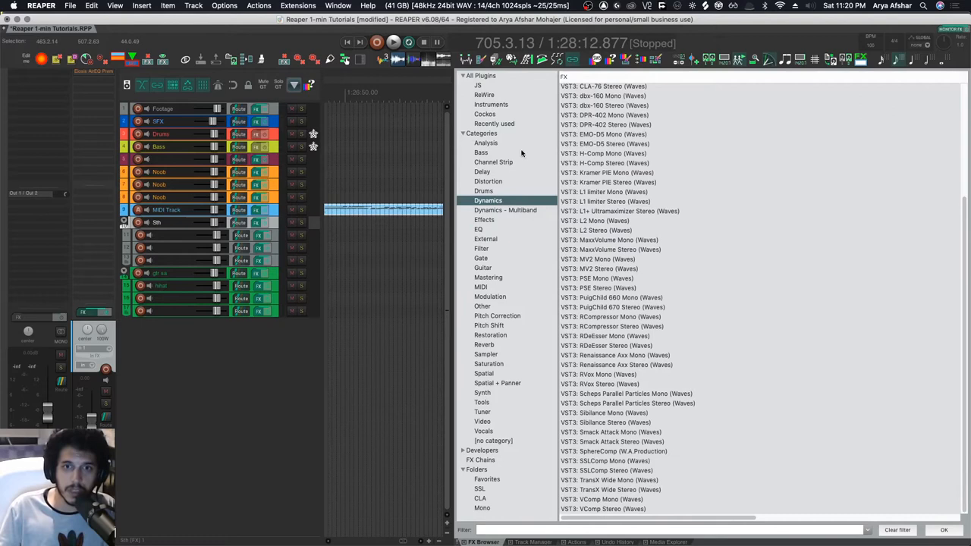
right_click(481, 132)
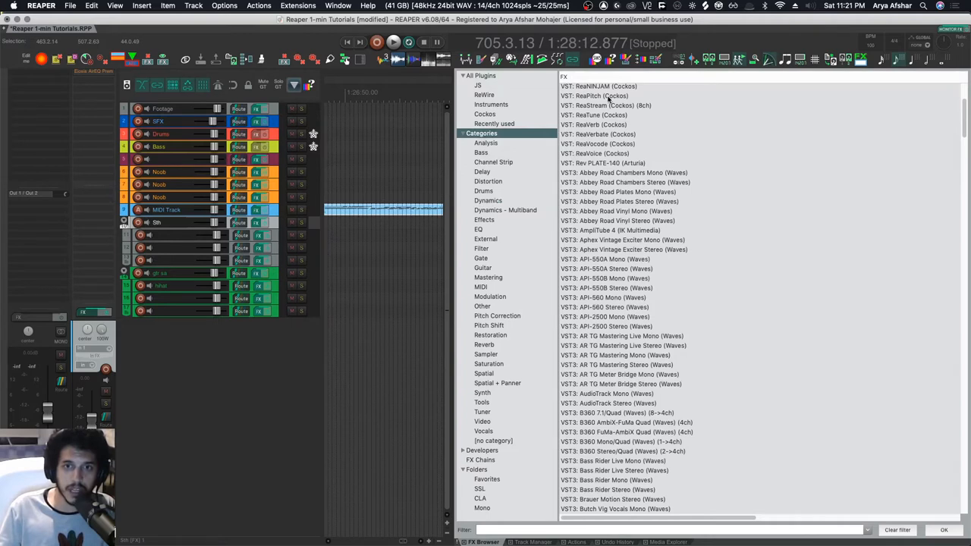
click(595, 125)
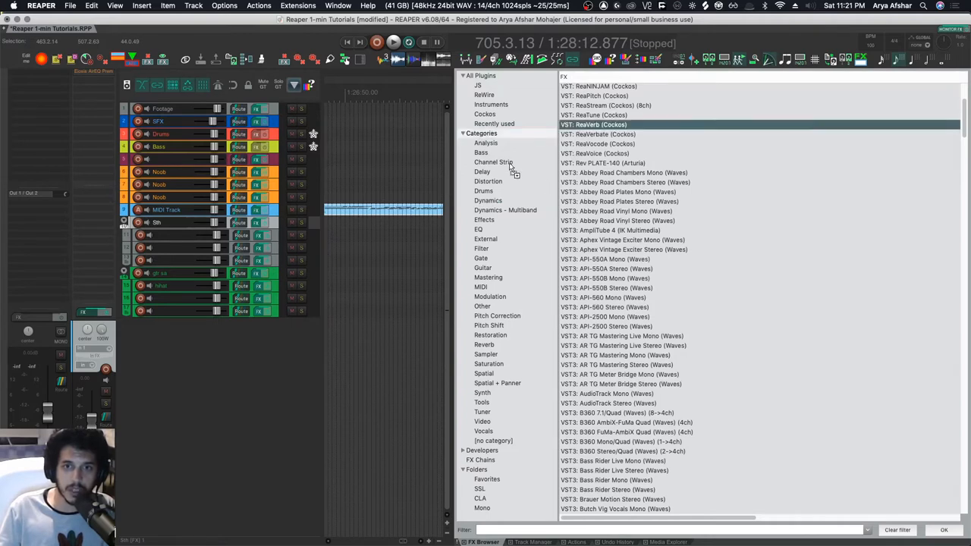
- Browse the Delay and Pitch Shift categories, then return to All Plugins
click(482, 172)
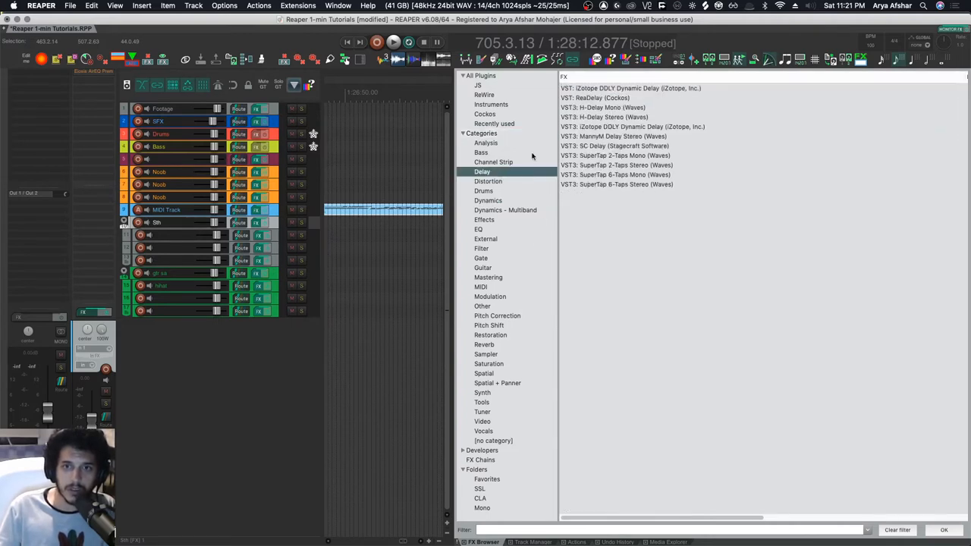
click(489, 325)
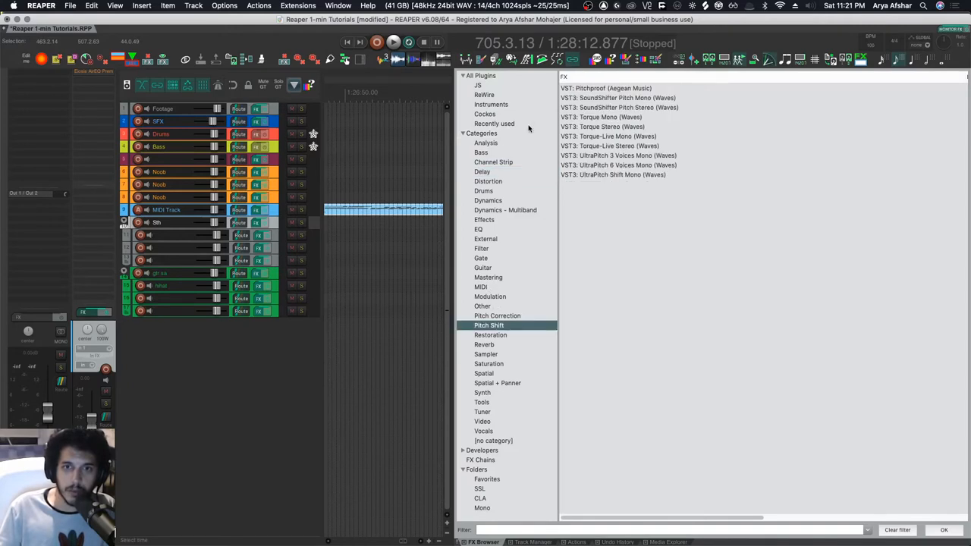
click(490, 297)
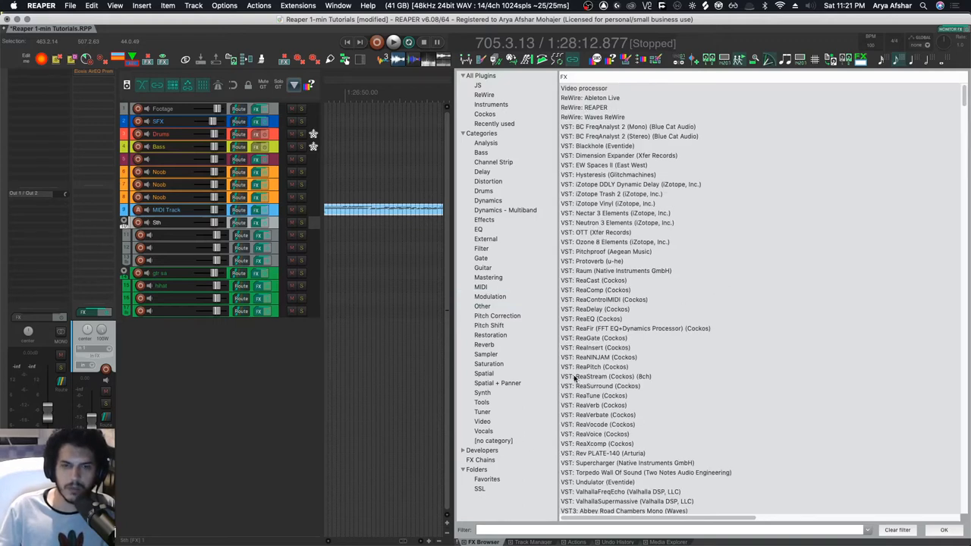
mouse_move(517, 461)
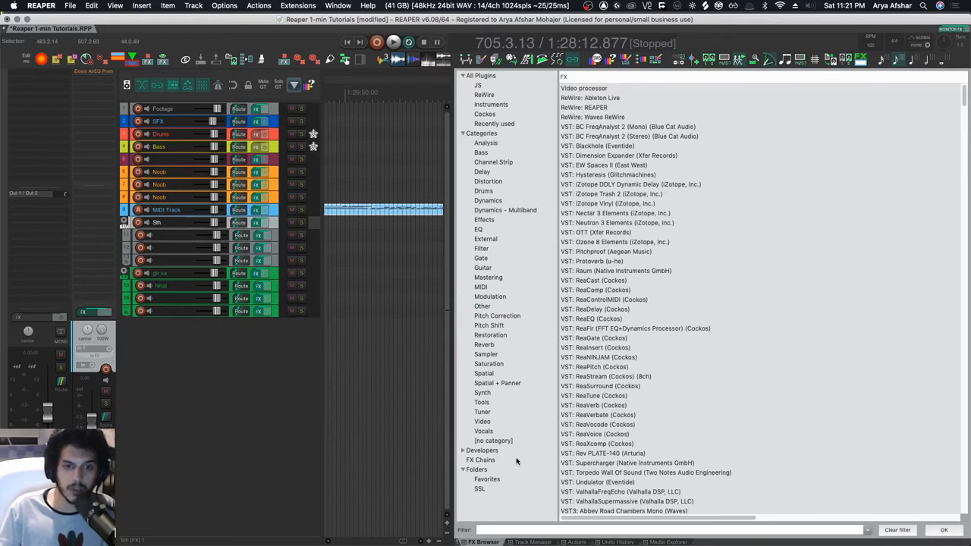
- View the Waves plugins in the SSL folder, then go back to All Plugins
click(480, 489)
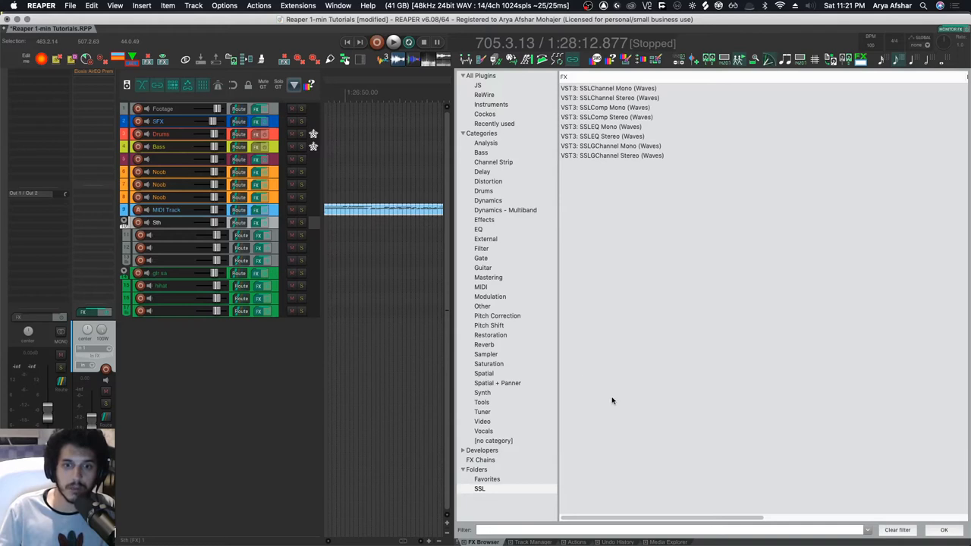
mouse_move(588, 162)
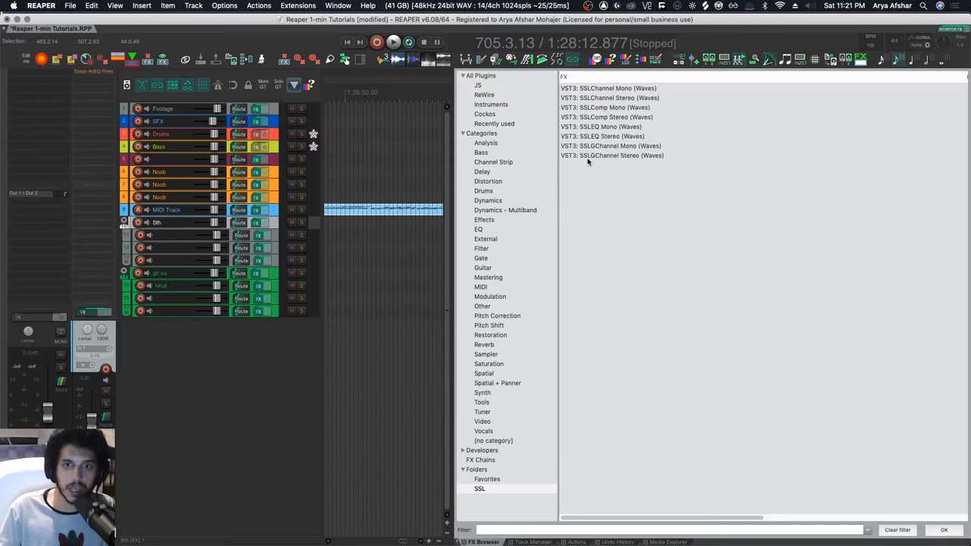
mouse_move(612, 378)
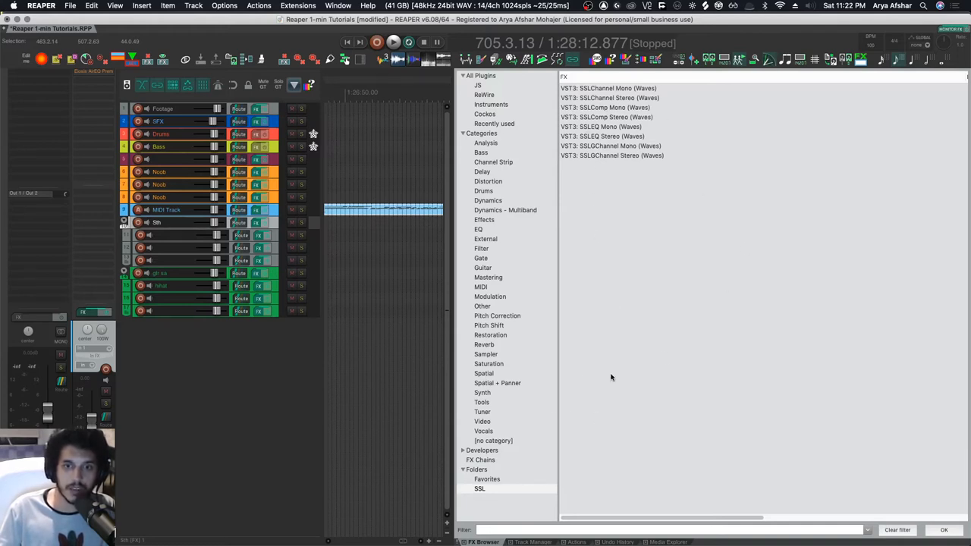
click(476, 469)
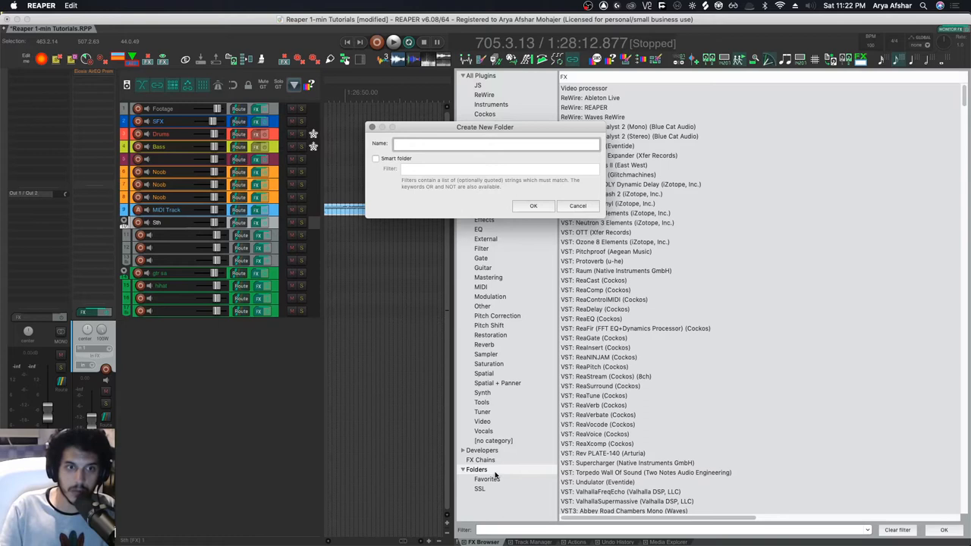
- Name the new smart folder CLA with filter CLA and confirm it
text(CLA)
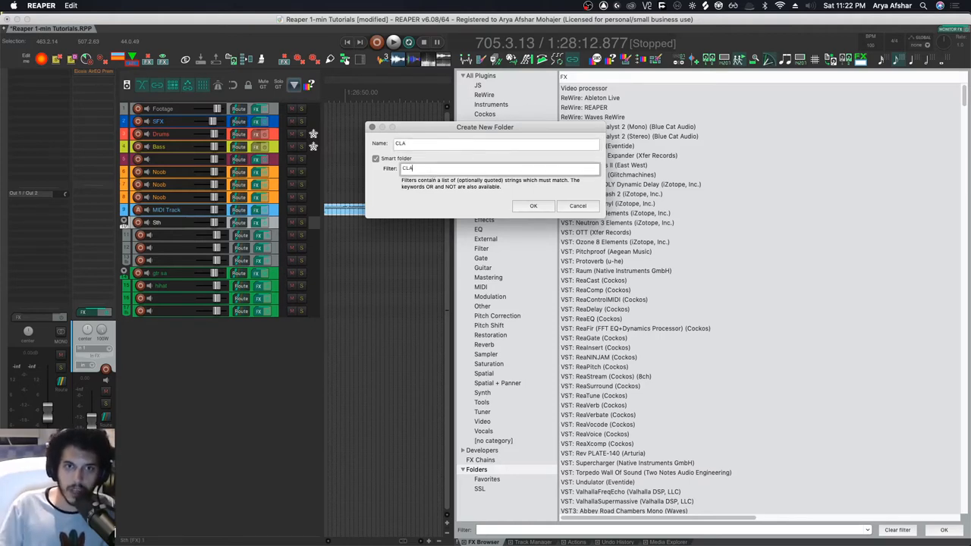
click(534, 206)
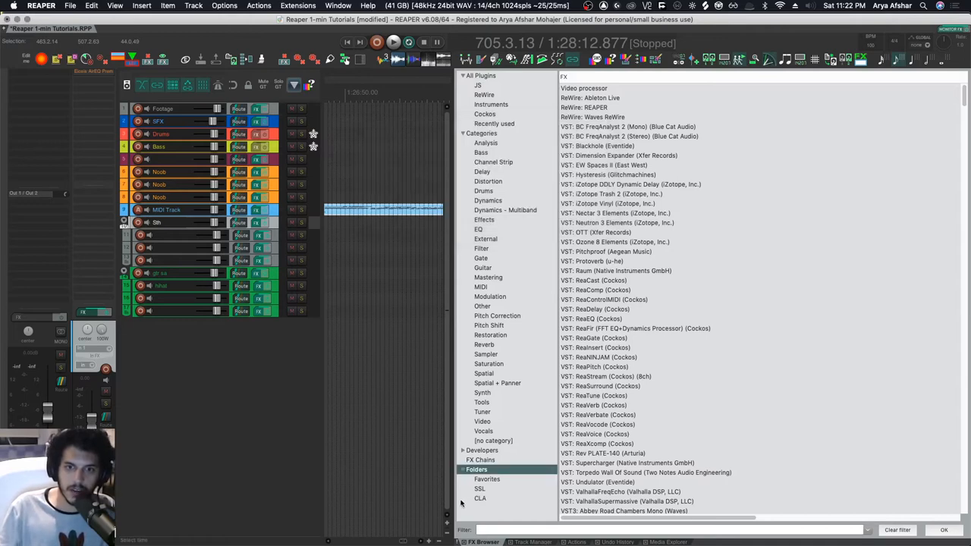
- Inspect the CLA folder's plugins, including Clavinet entries, and open its Edit Folder settings
click(481, 498)
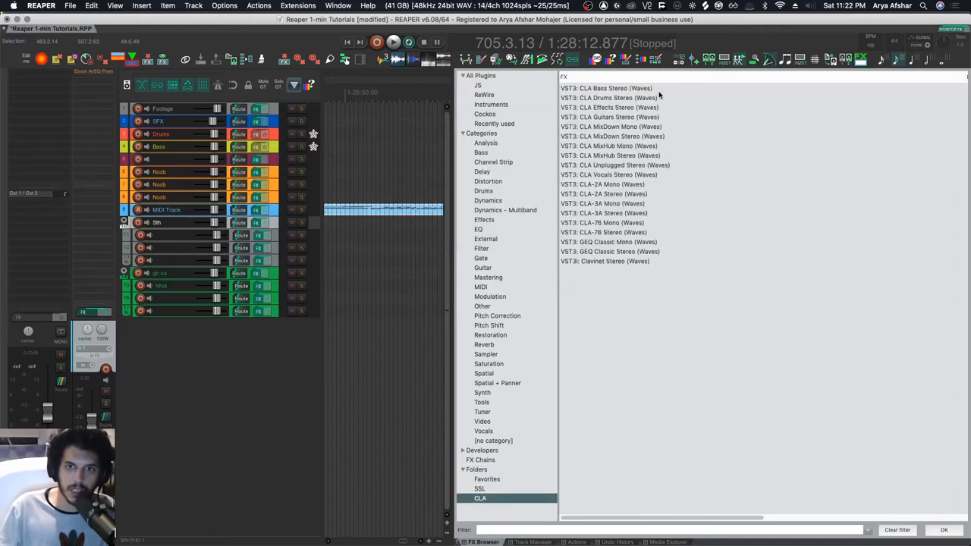
mouse_move(627, 245)
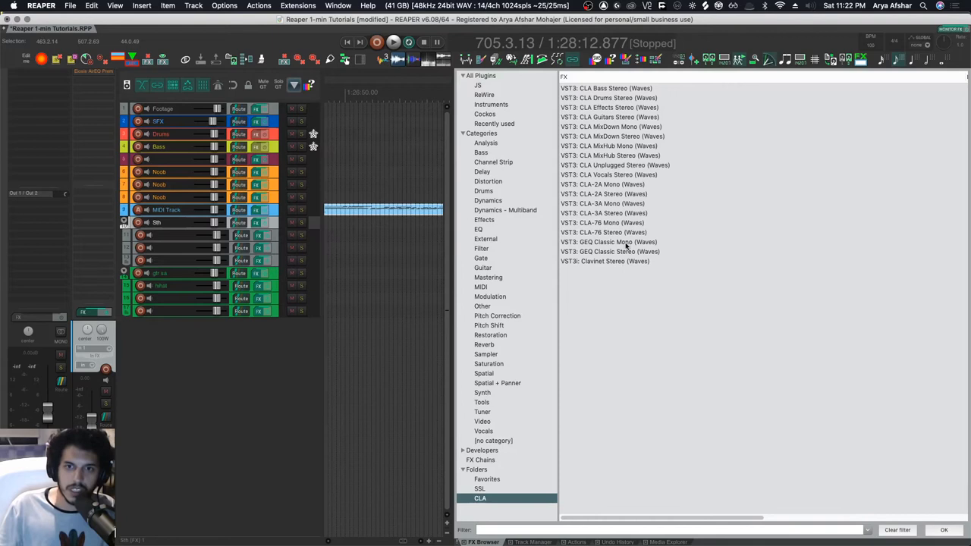
mouse_move(607, 248)
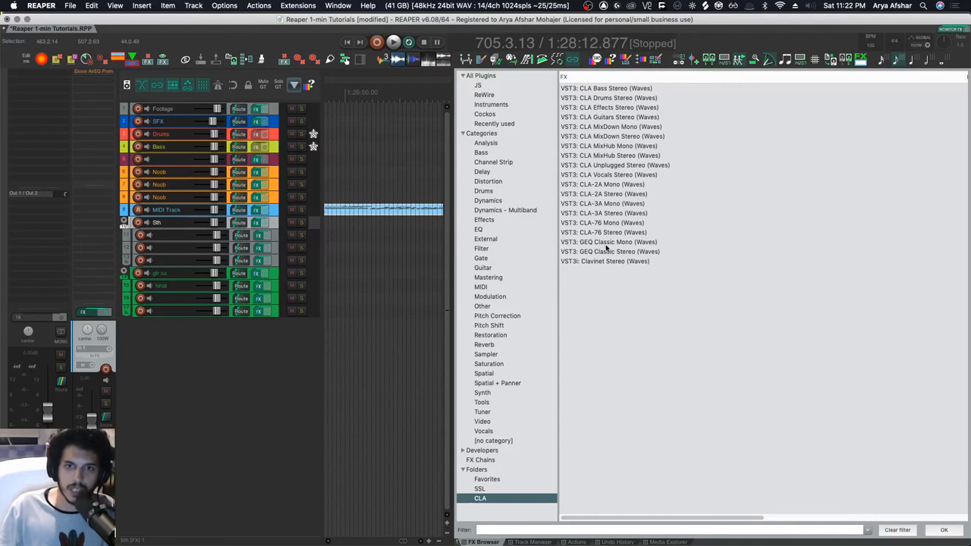
mouse_move(592, 267)
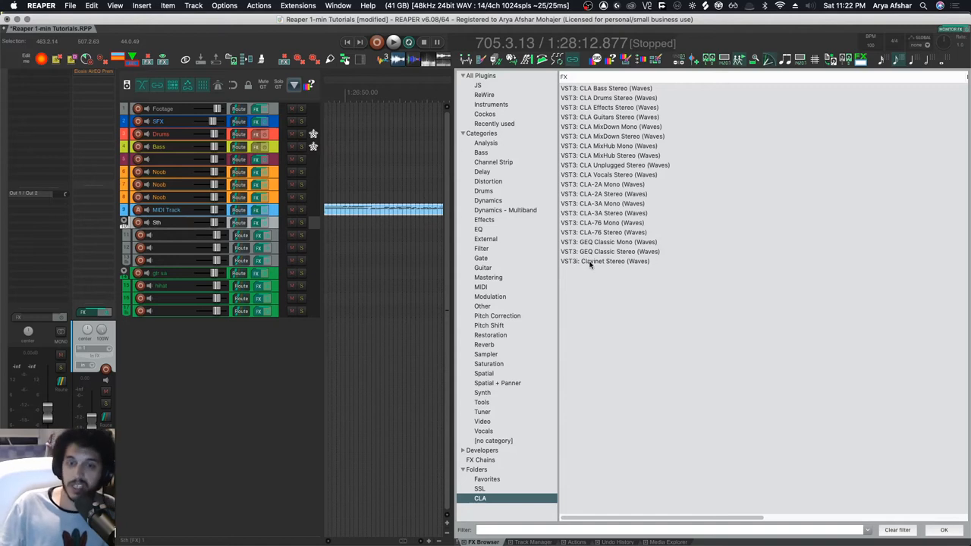
mouse_move(613, 304)
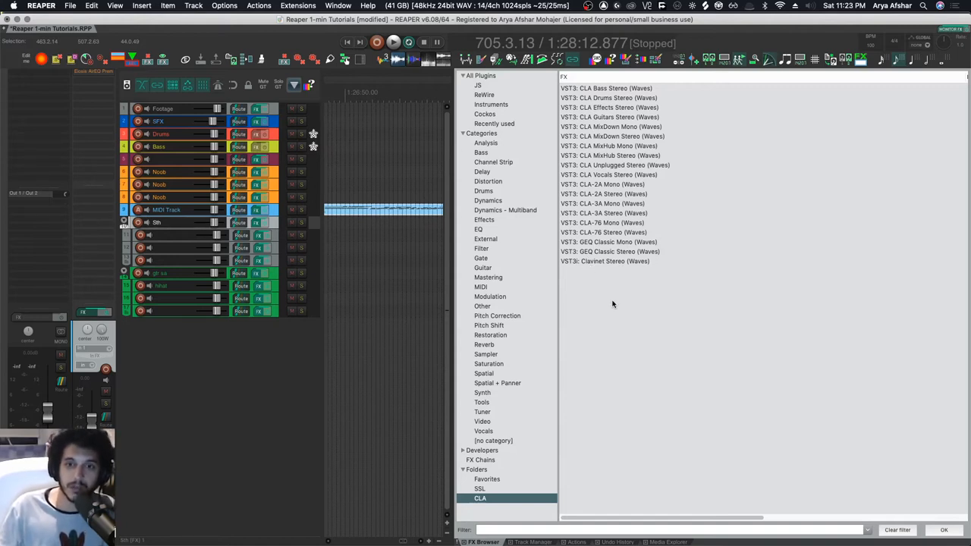
click(479, 499)
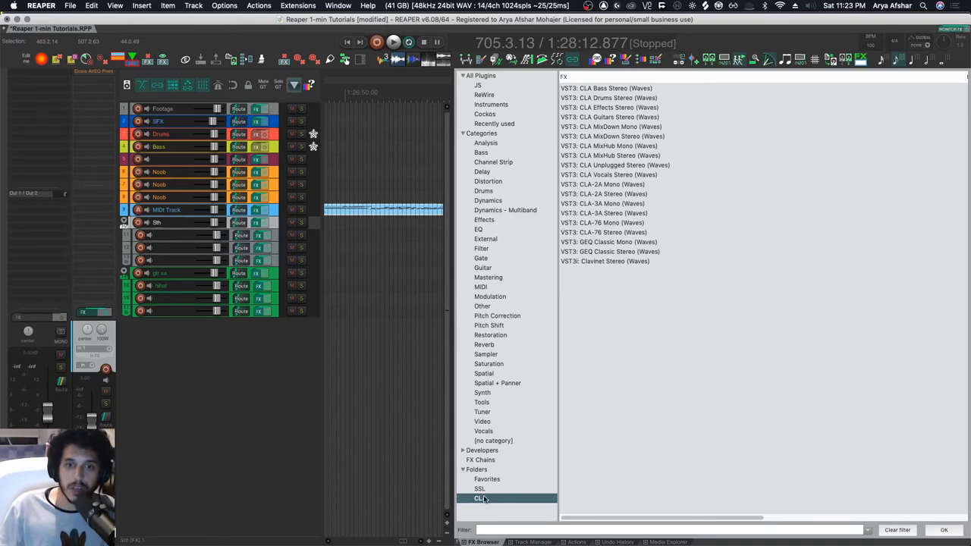
double_click(480, 499)
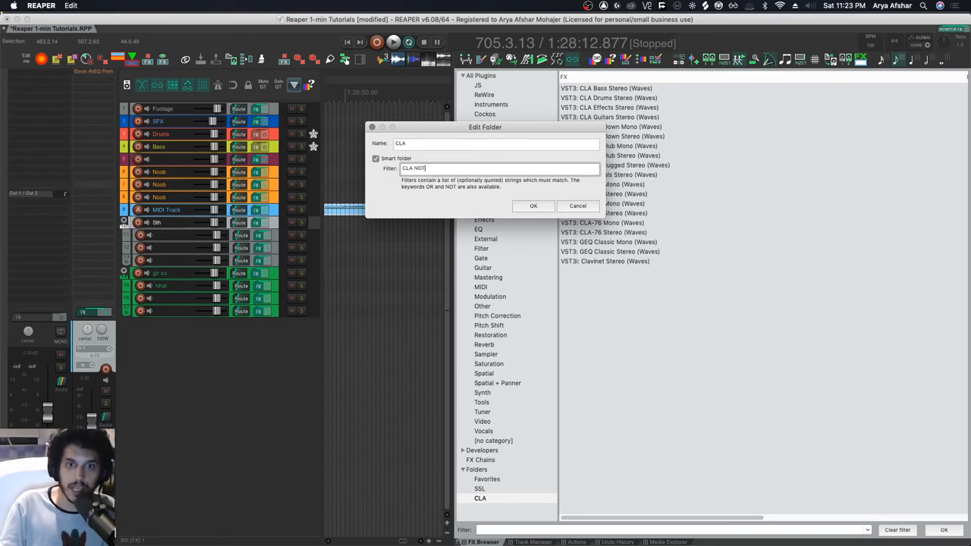
- Extend the CLA folder's filter to 'CLA NOT Clas' and confirm
text(Clas)
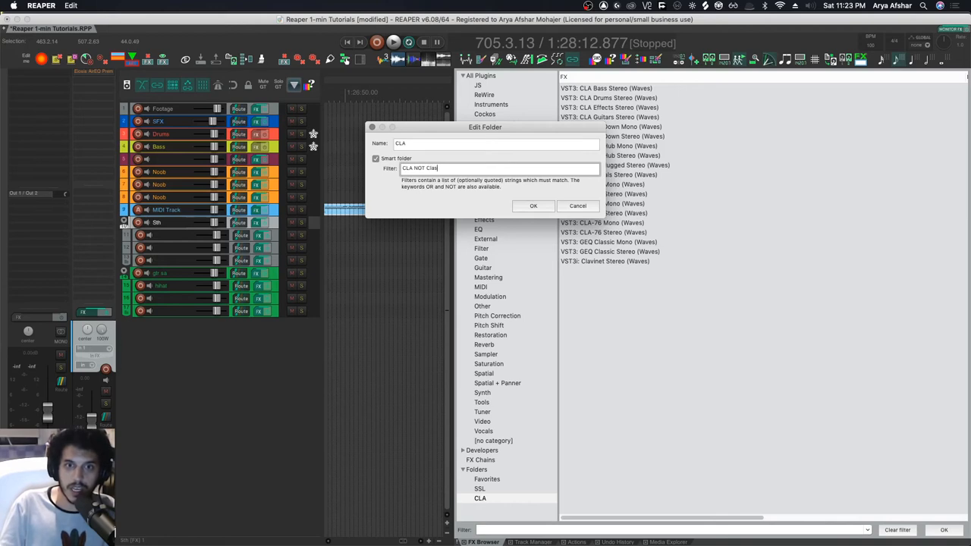
click(534, 205)
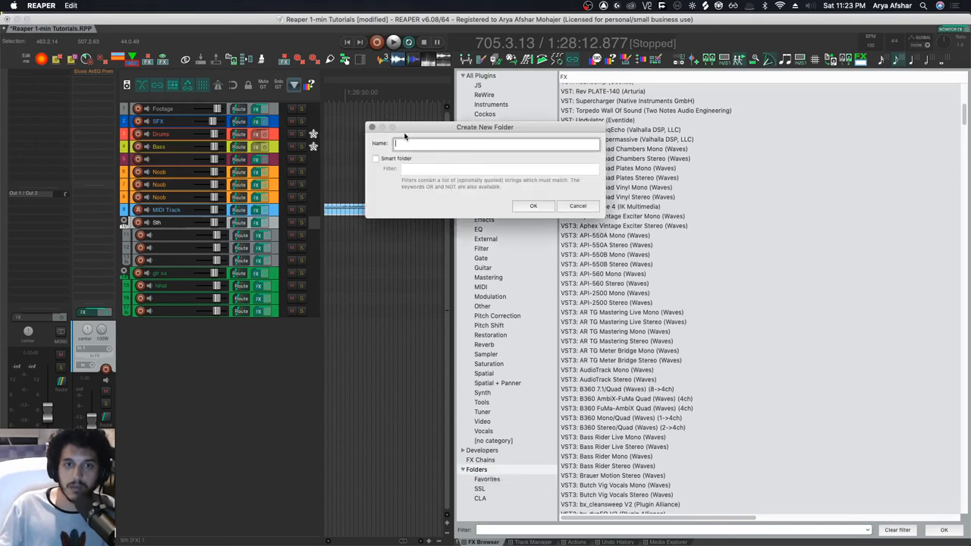
- Create an API smart folder with filter 'API-' and confirm it
text(API)
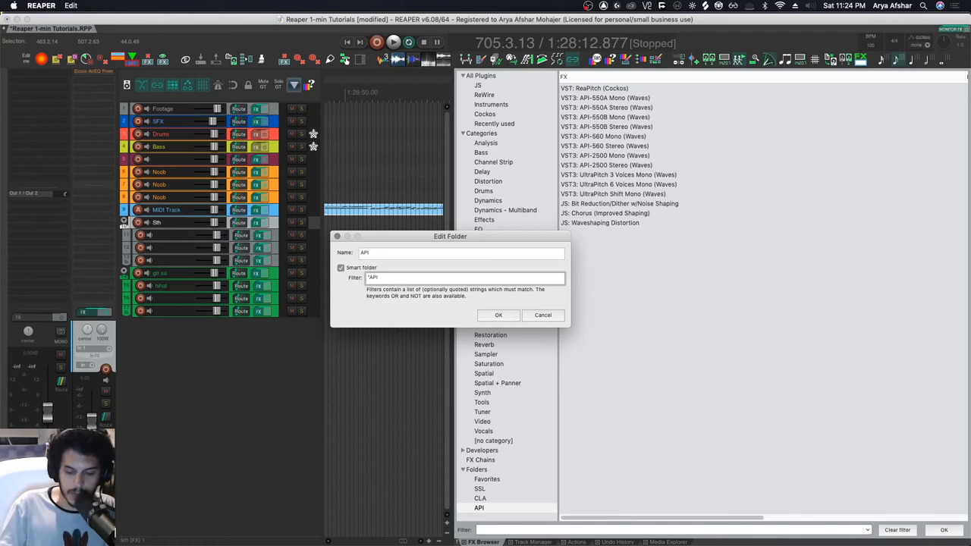
text(-")
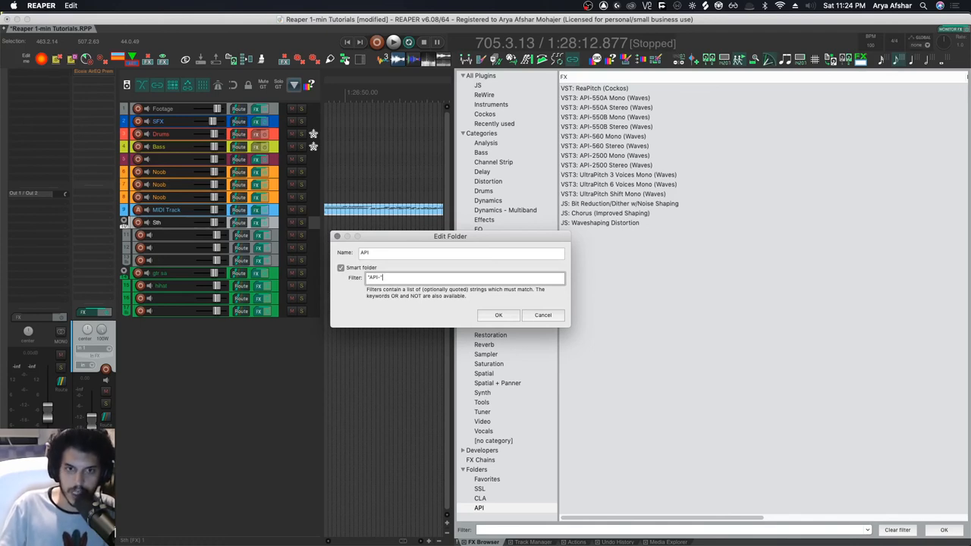
click(499, 315)
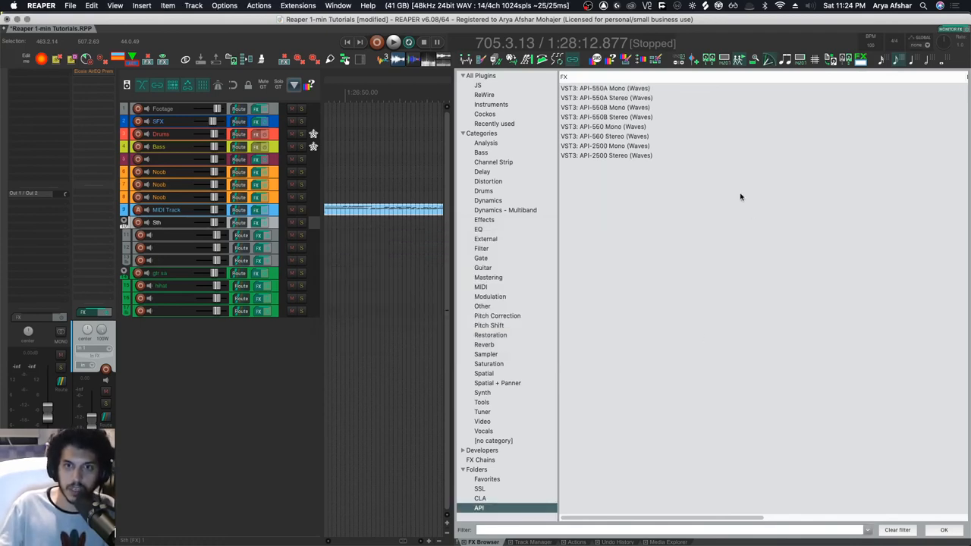
mouse_move(707, 340)
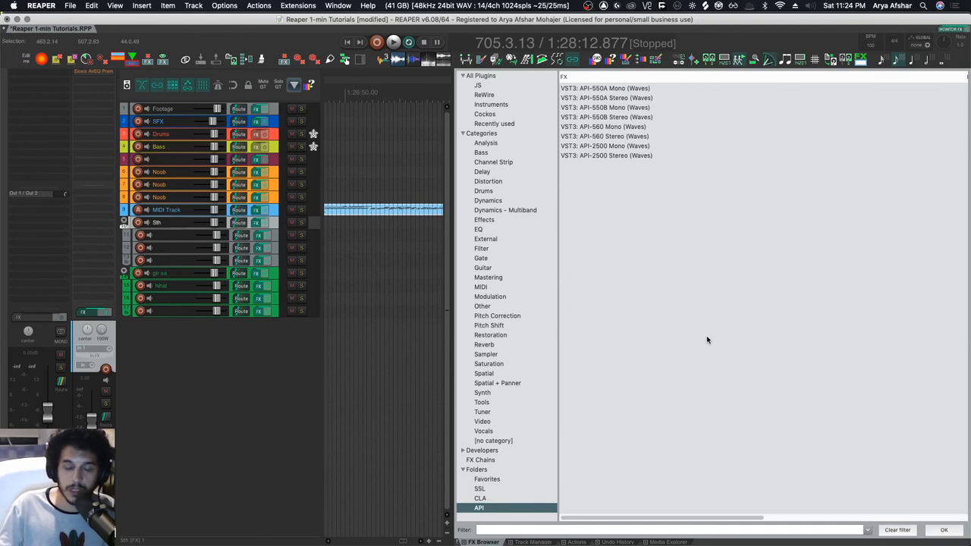